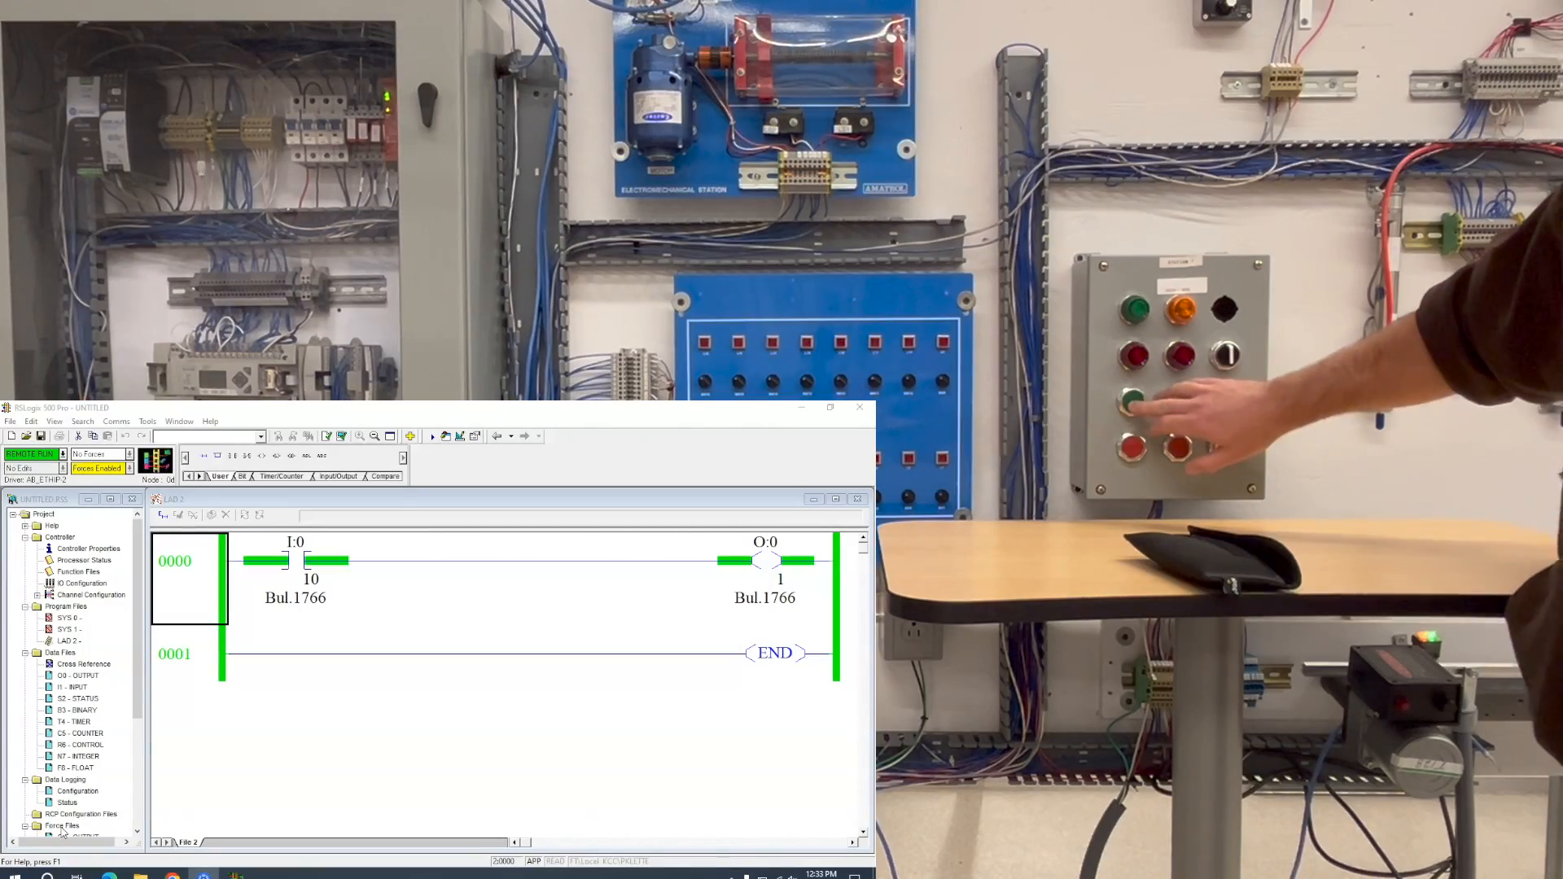
{"action": "mouse_move", "coordinate": [1166, 409]}
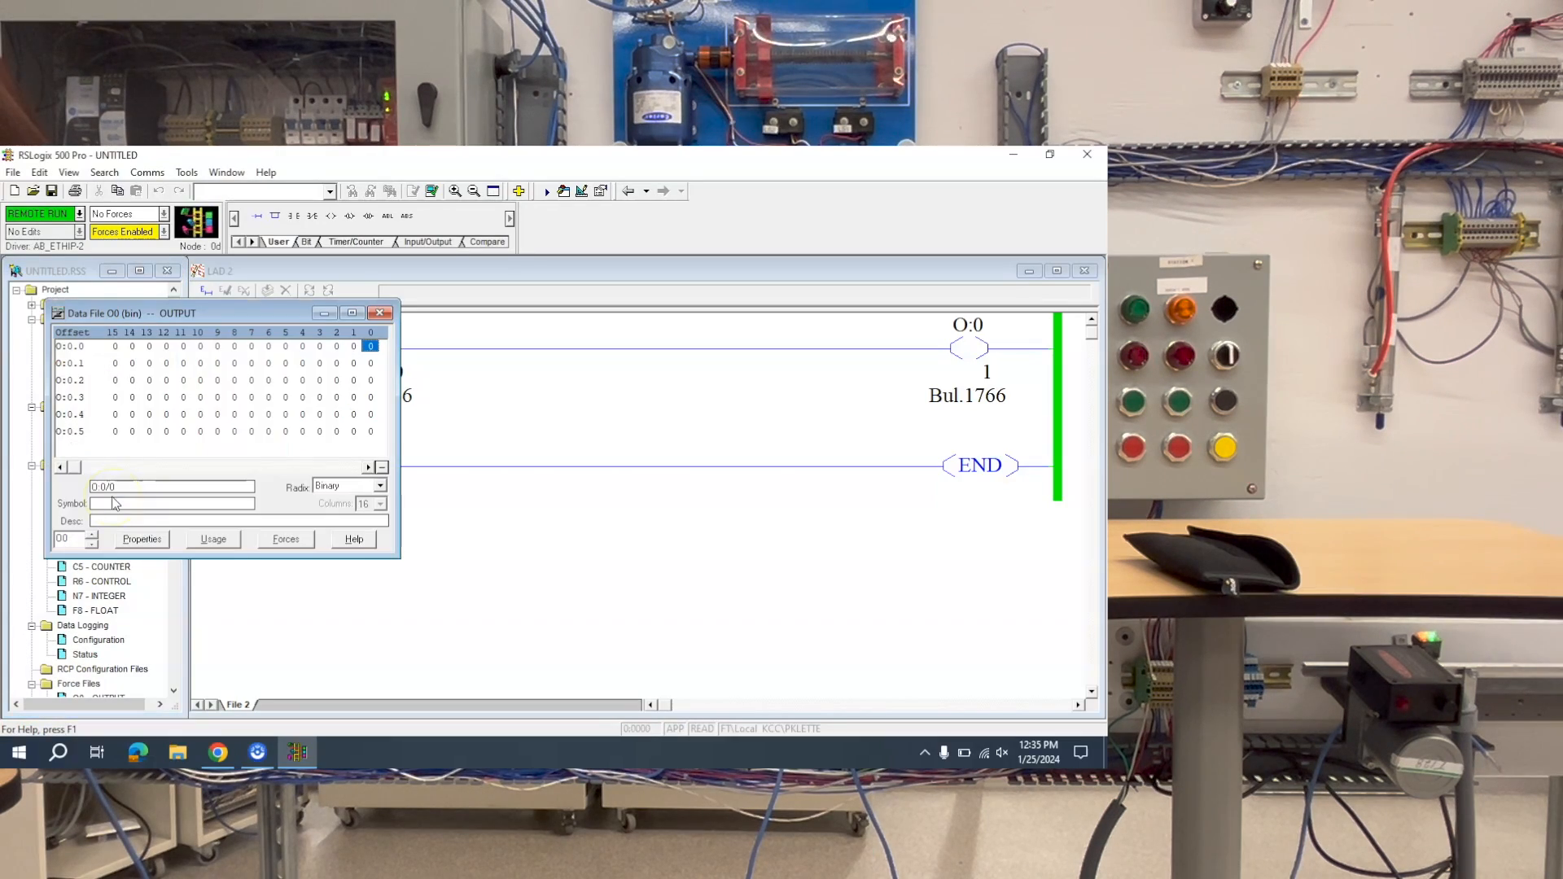
Select output bit O:0/1 in the O0 output data file for forcing
{"action": "left_click", "coordinate": [353, 345]}
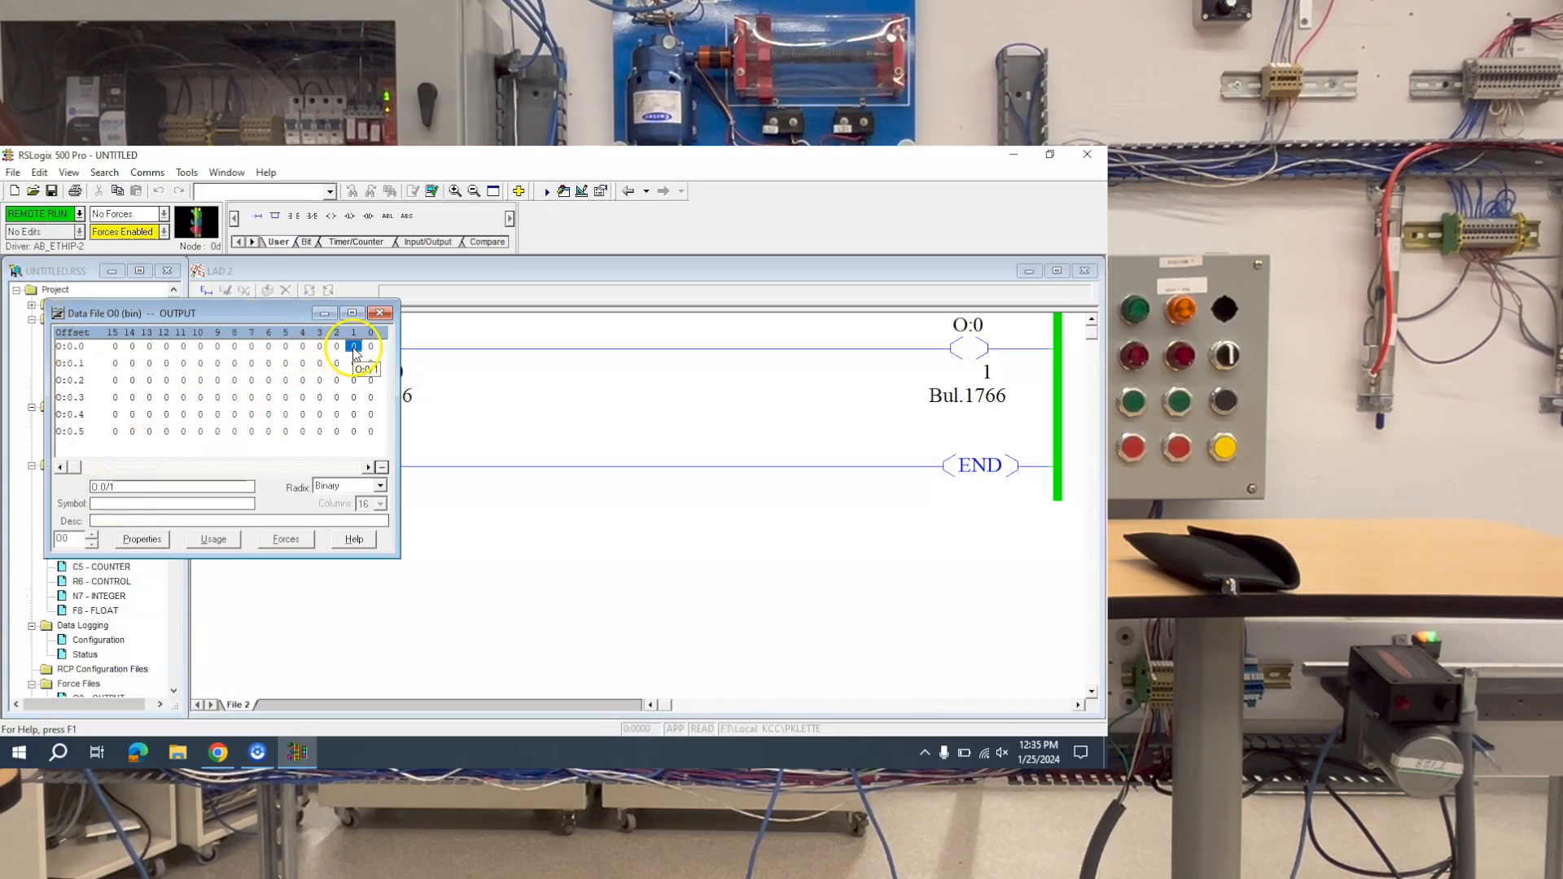
{"action": "mouse_move", "coordinate": [353, 395]}
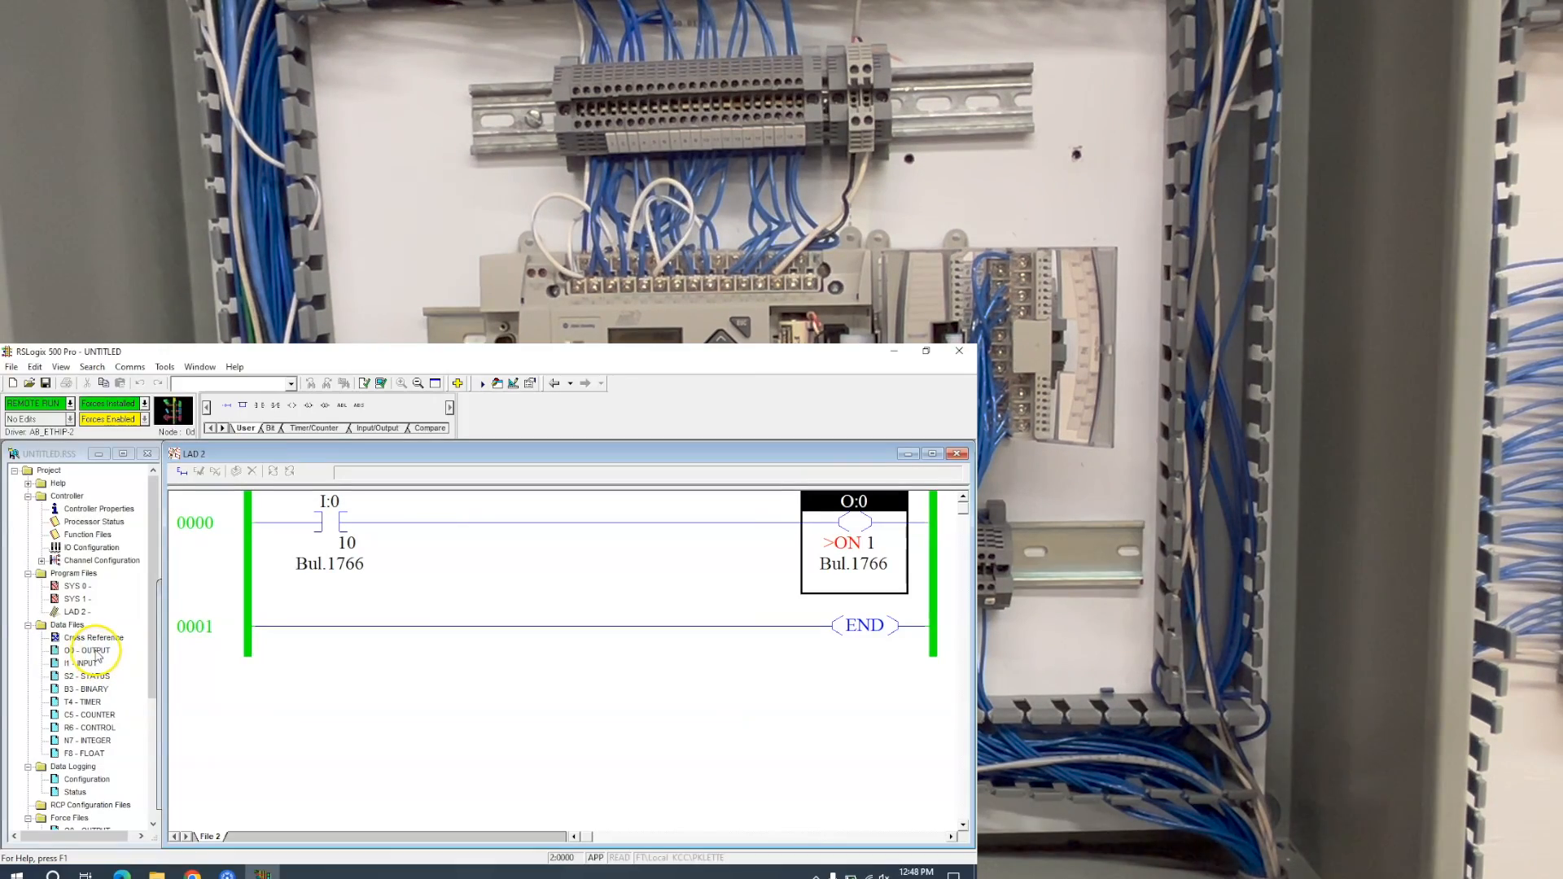
Reopen the O0 OUTPUT data file and address bit O:0/0
{"action": "double_click", "coordinate": [86, 649]}
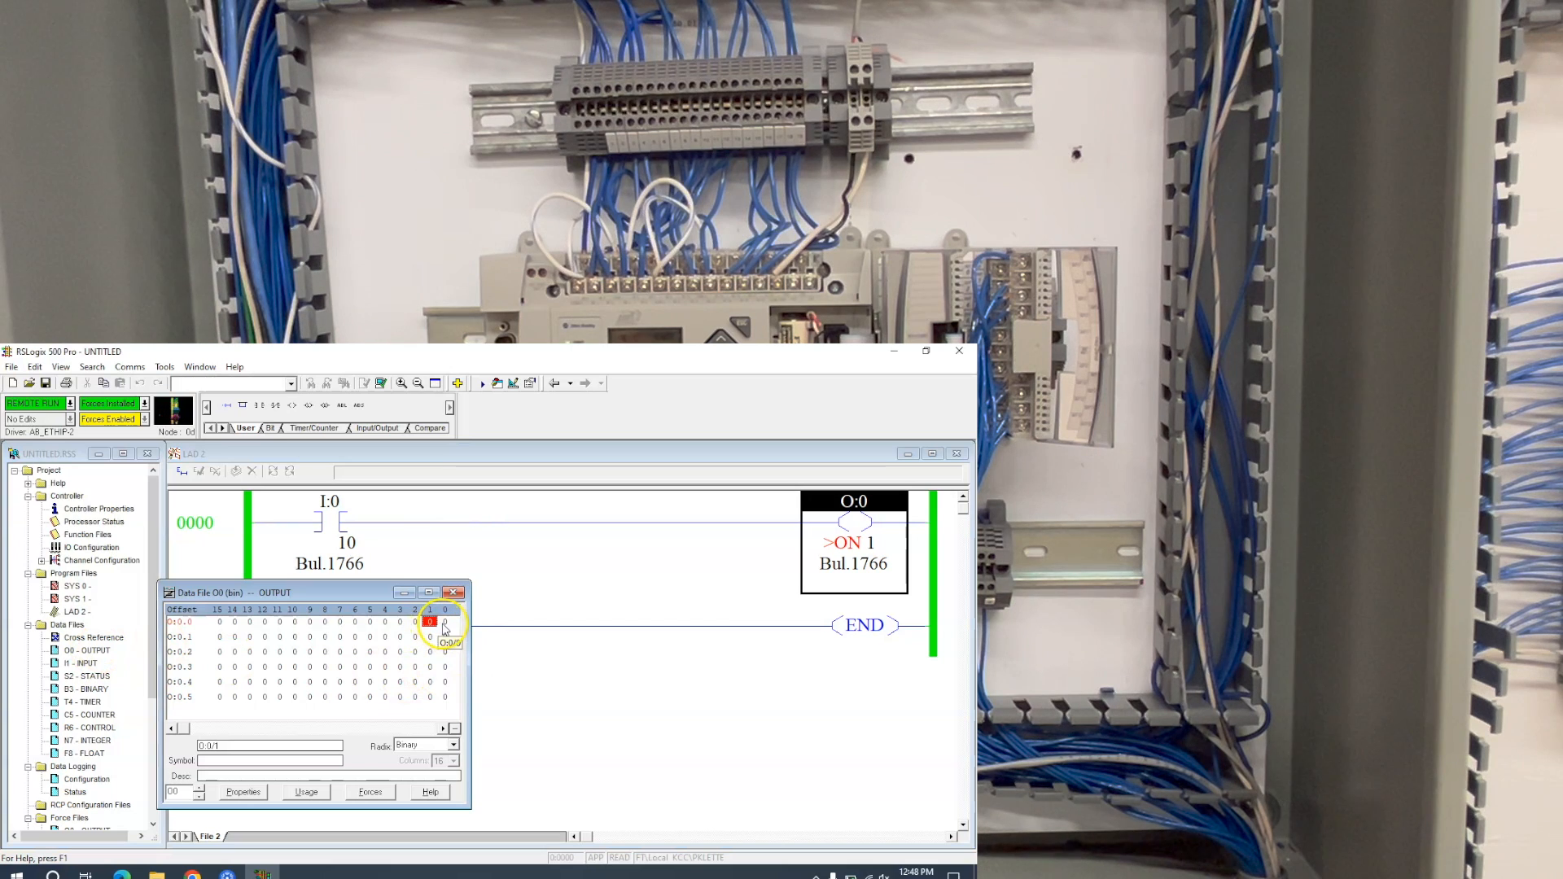
{"action": "left_click", "coordinate": [444, 622]}
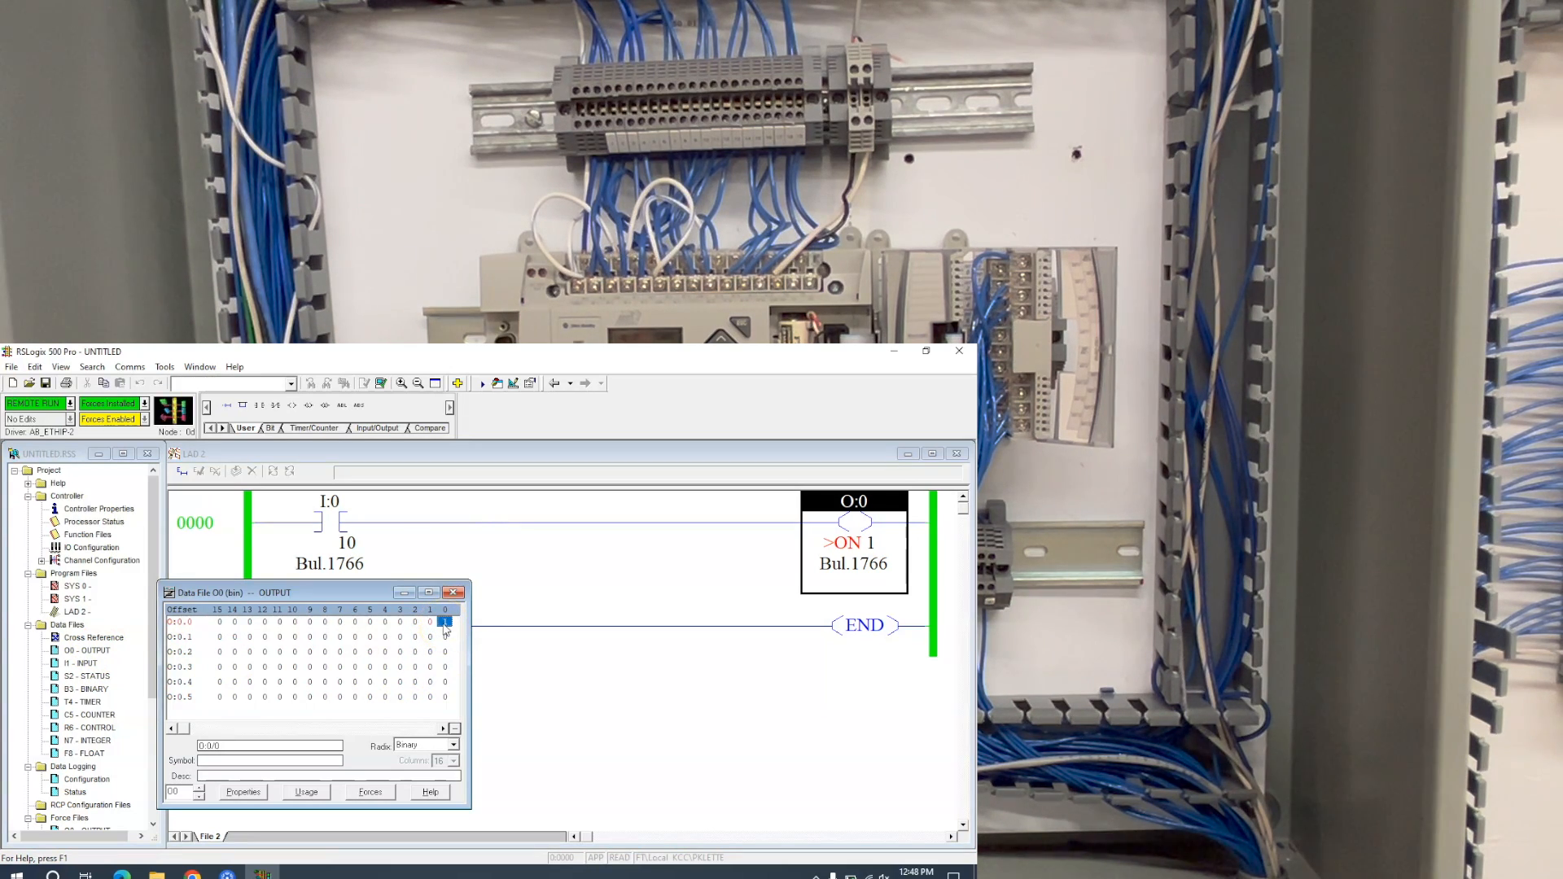